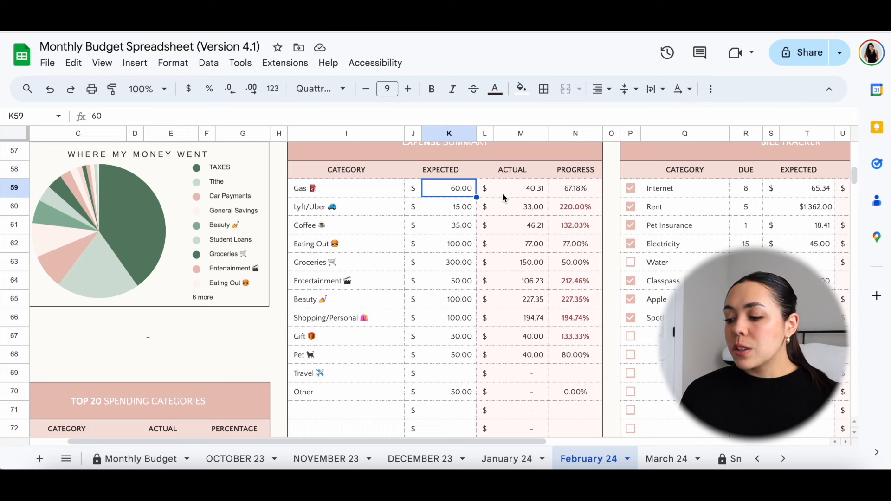
# Review February 24 expected and actual amounts for Gas, Coffee, Eating Out, Groceries and Entertainment.
pyautogui.click(519, 188)
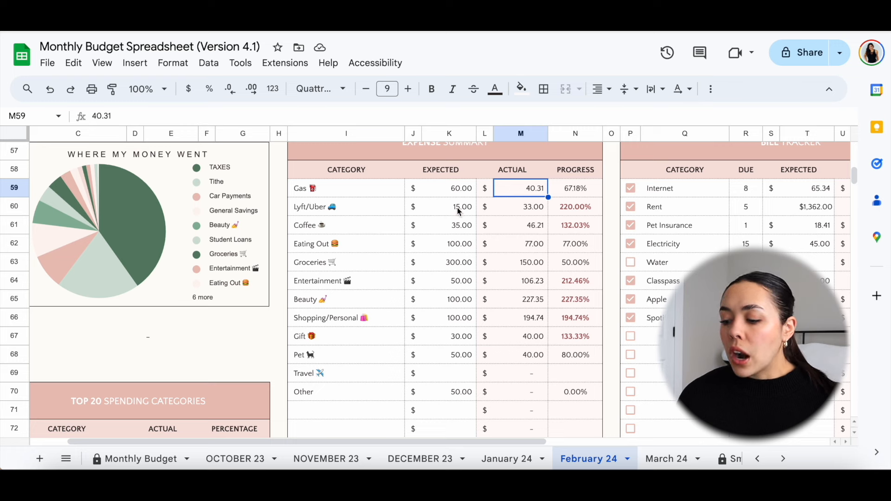
pyautogui.click(449, 206)
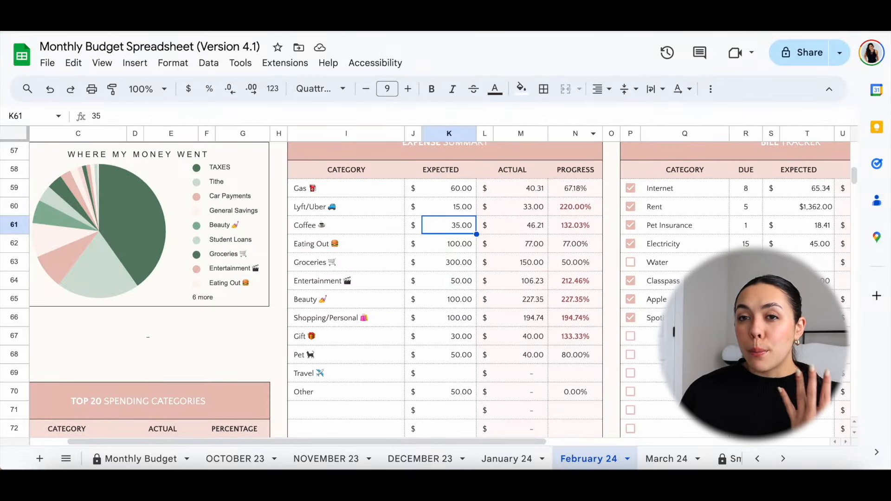
pyautogui.moveTo(591, 202)
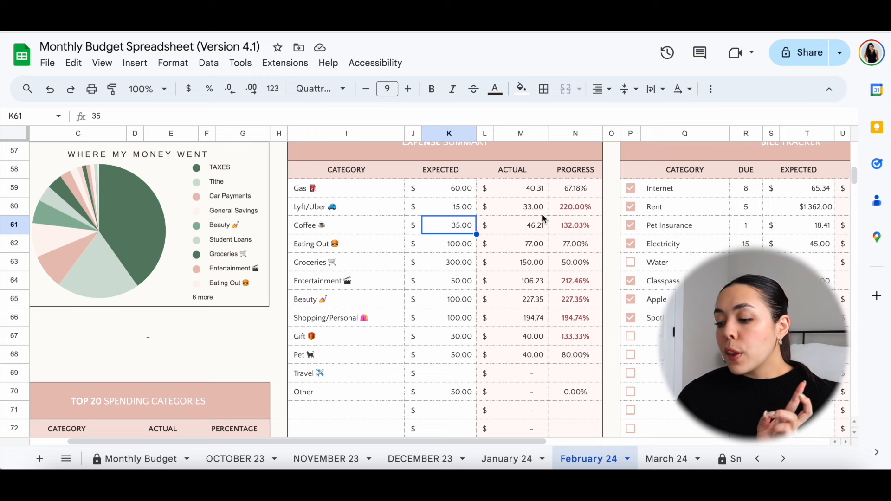
pyautogui.moveTo(528, 230)
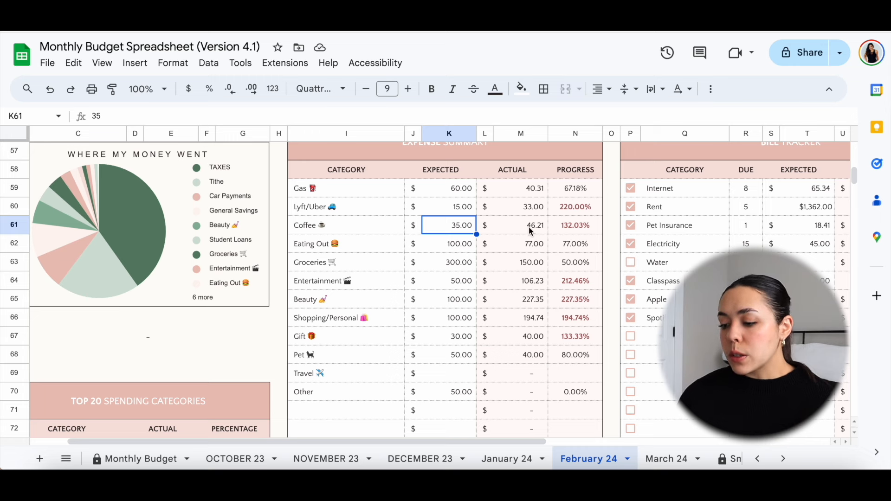
pyautogui.click(521, 226)
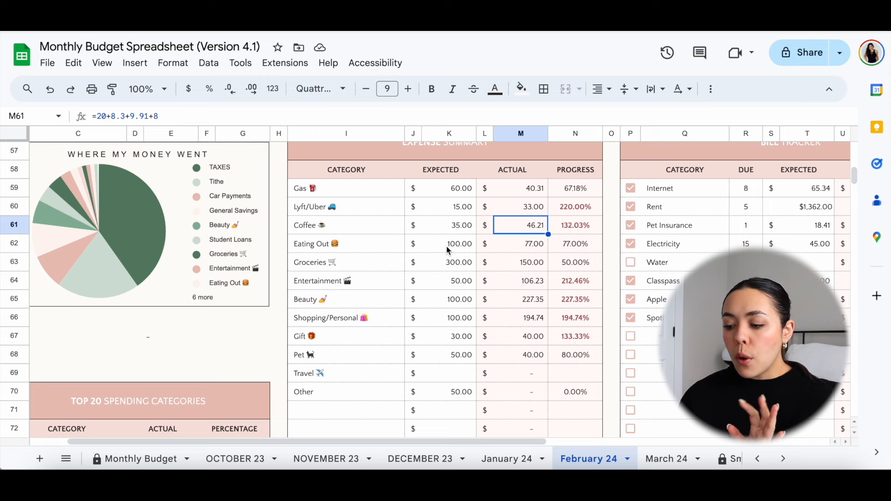
pyautogui.click(449, 243)
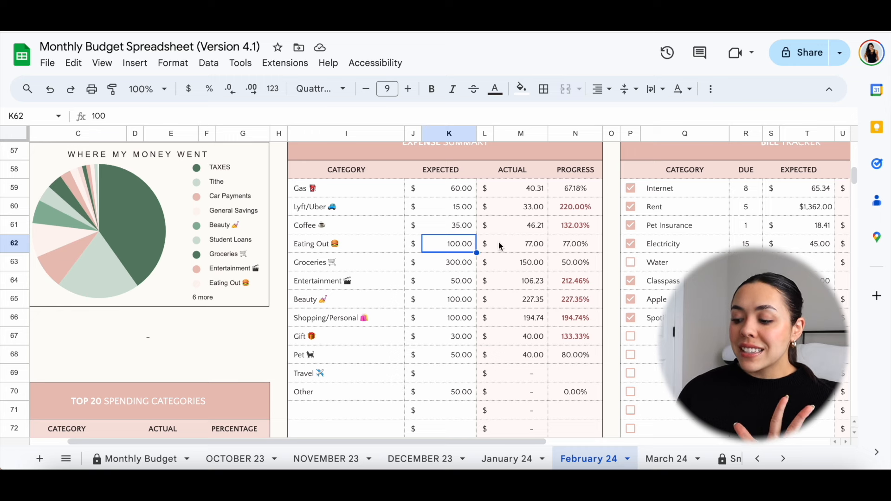
pyautogui.click(519, 243)
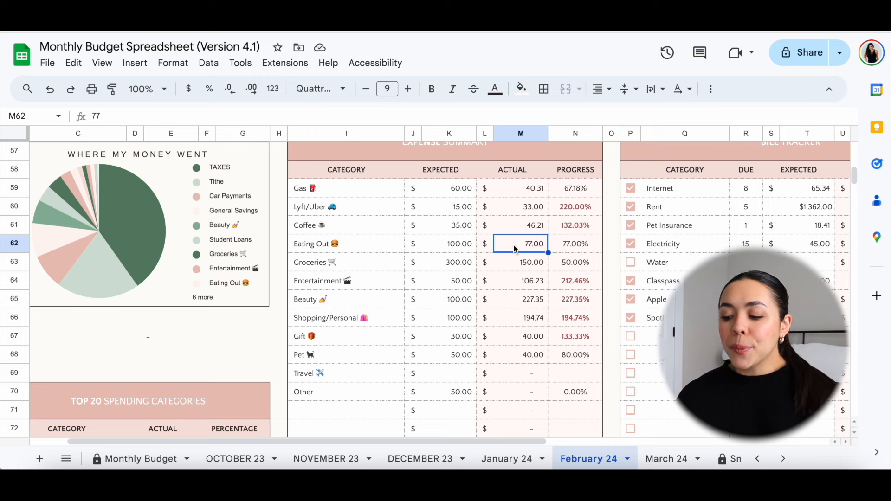
pyautogui.moveTo(469, 268)
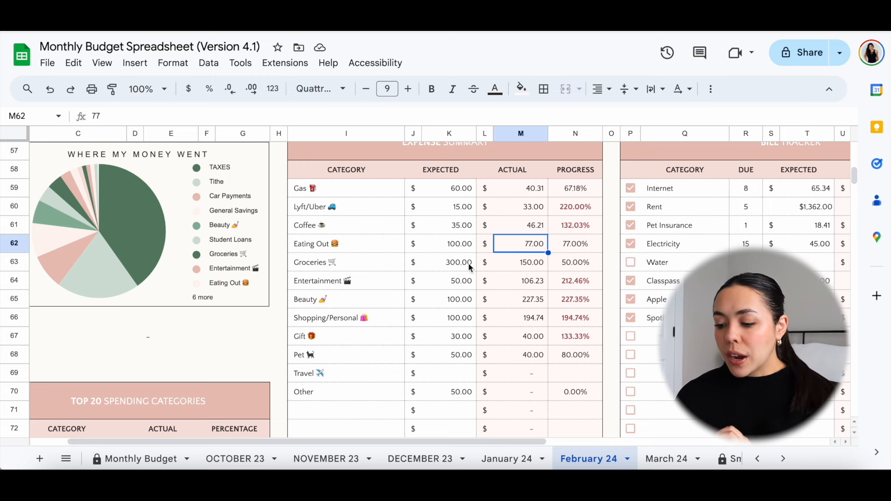
pyautogui.click(449, 262)
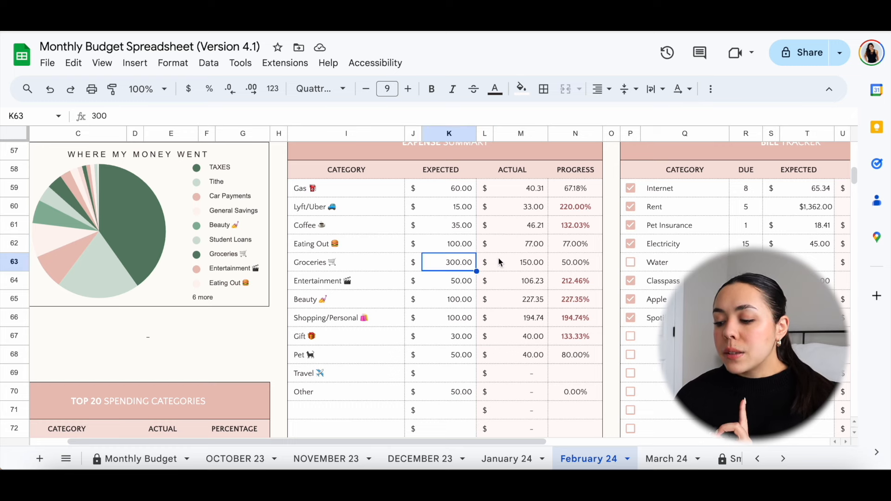
pyautogui.click(520, 262)
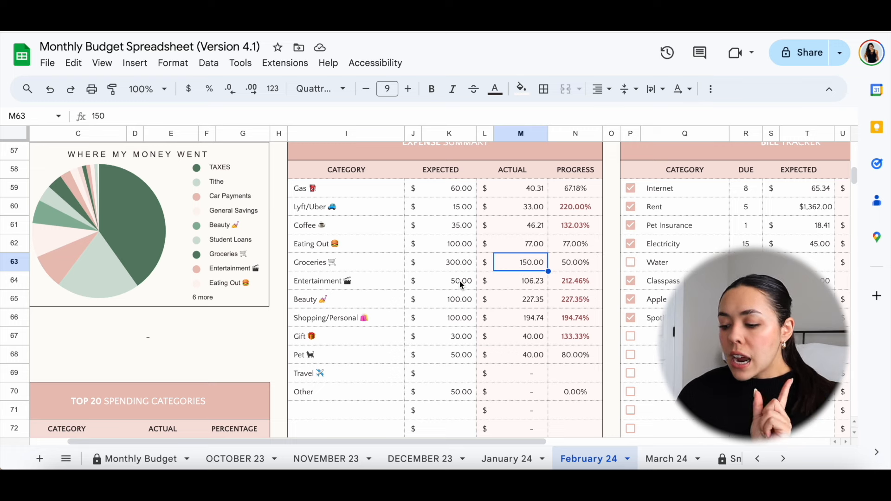
pyautogui.click(449, 280)
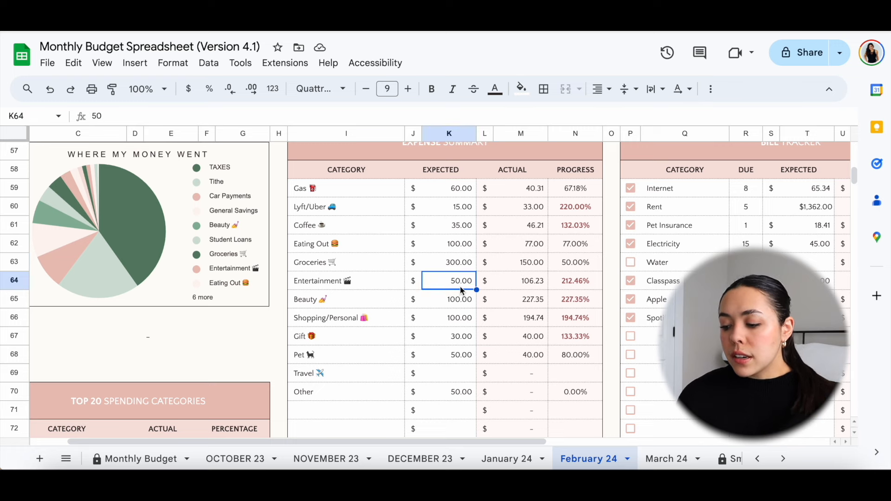
pyautogui.click(520, 280)
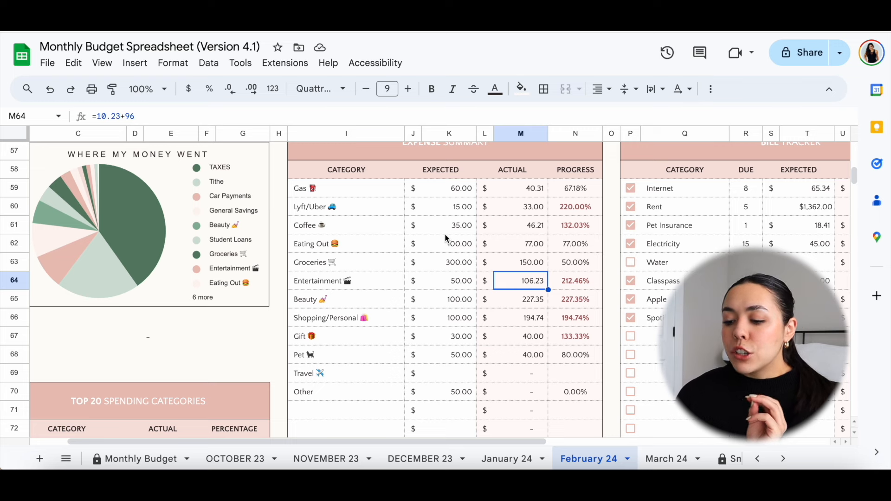
pyautogui.moveTo(458, 206)
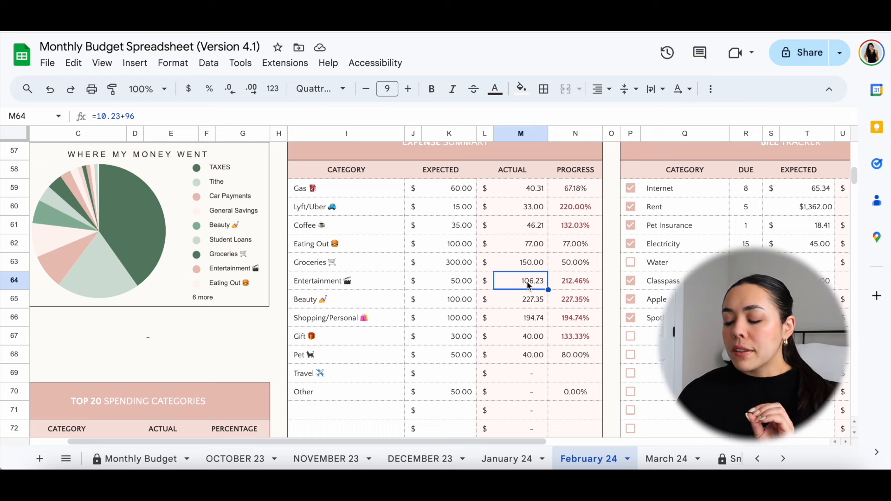
pyautogui.moveTo(475, 294)
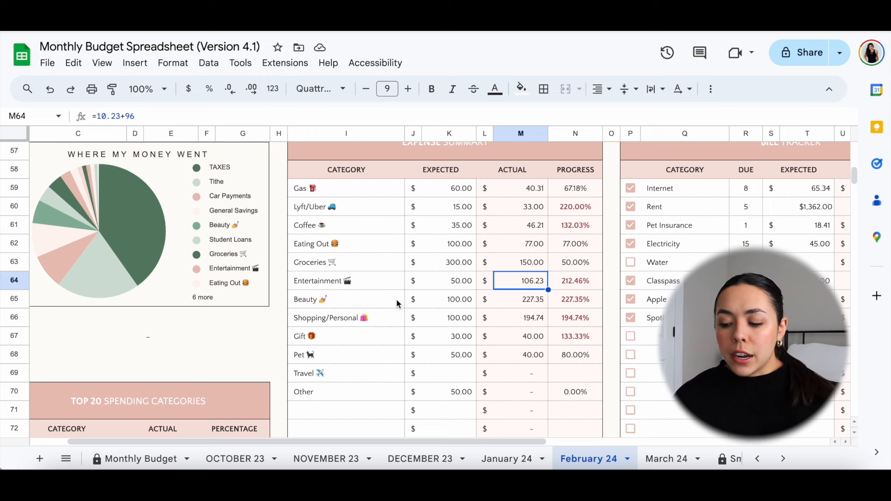
# Check Beauty, Shopping/Personal and Travel spending and the total expenses formulas (actual 954.84).
pyautogui.click(449, 299)
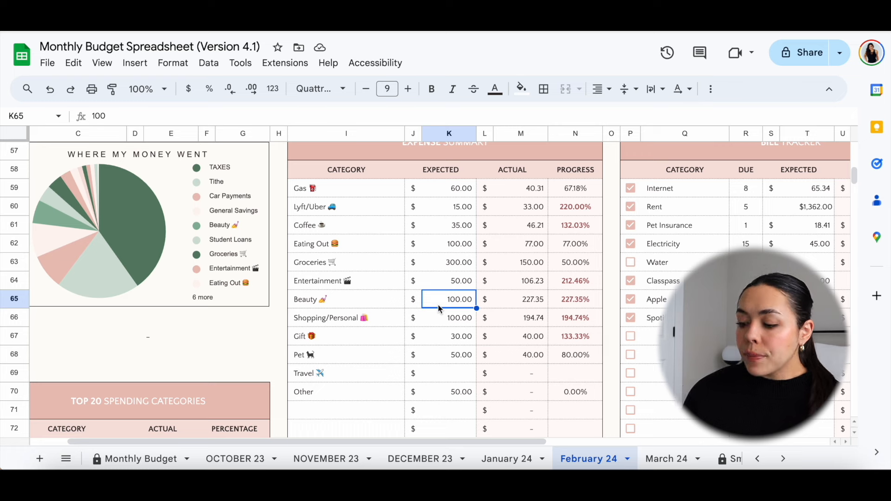
pyautogui.click(520, 299)
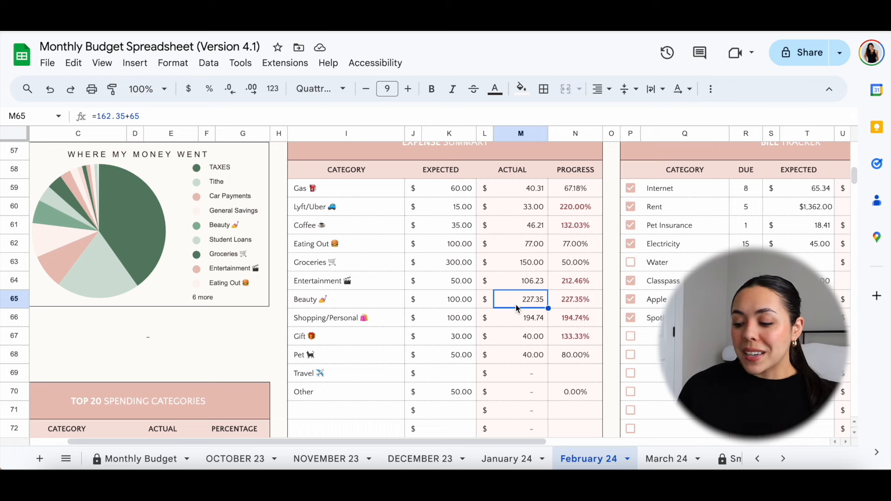
pyautogui.moveTo(500, 324)
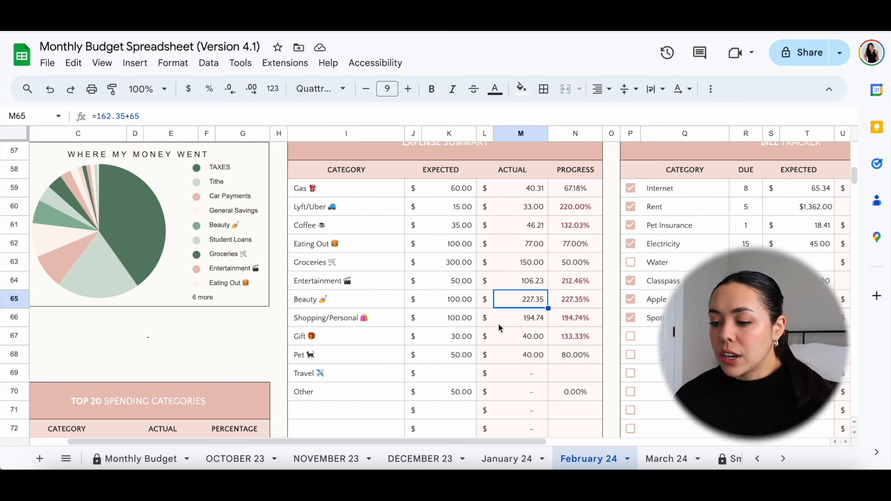
pyautogui.click(520, 318)
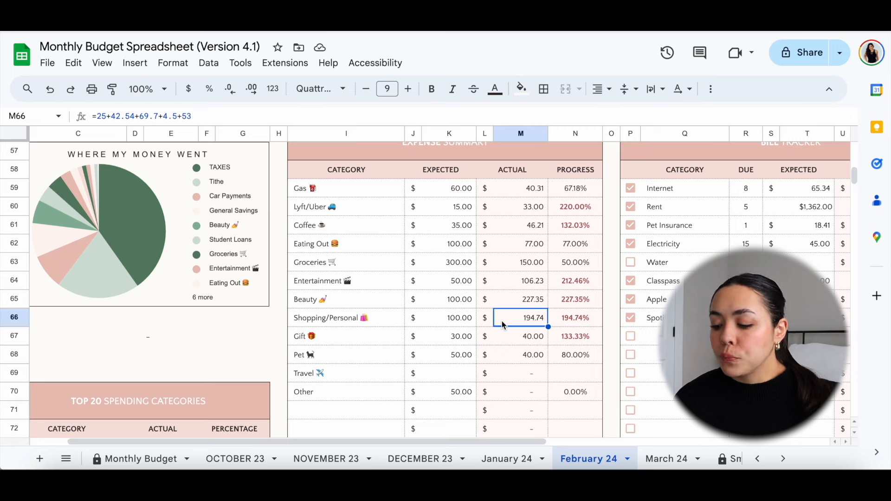
pyautogui.moveTo(381, 349)
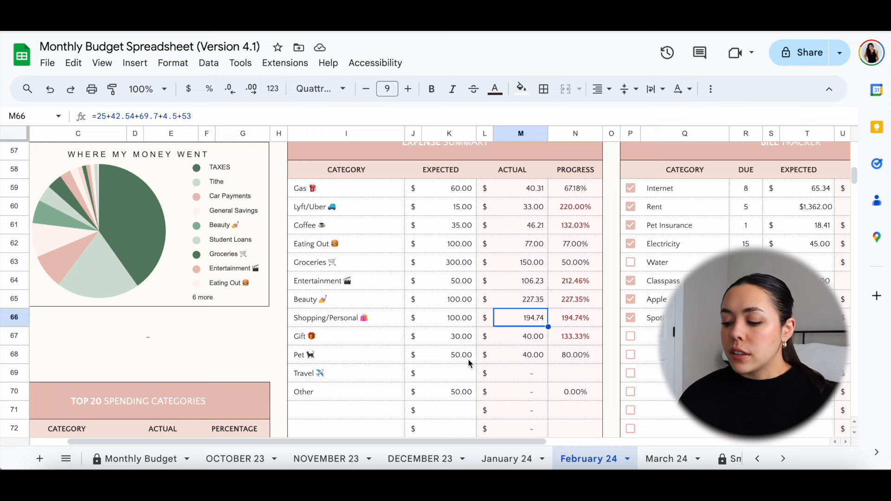
pyautogui.moveTo(502, 348)
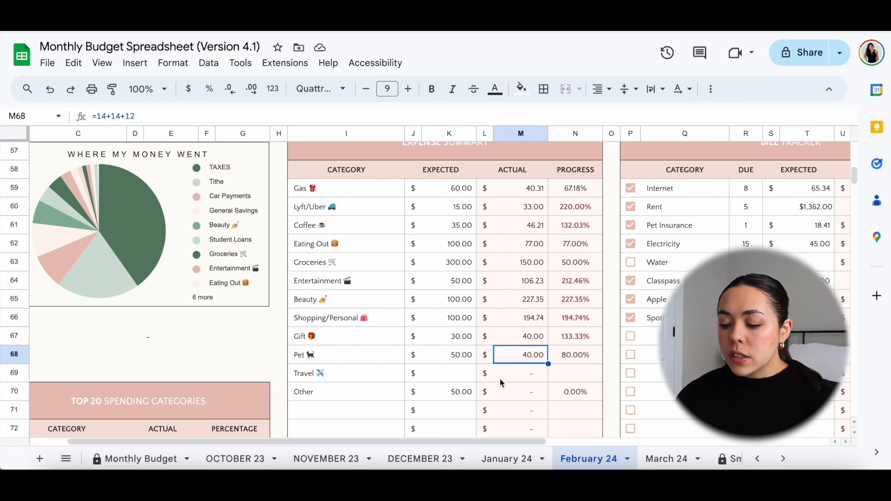
pyautogui.click(520, 373)
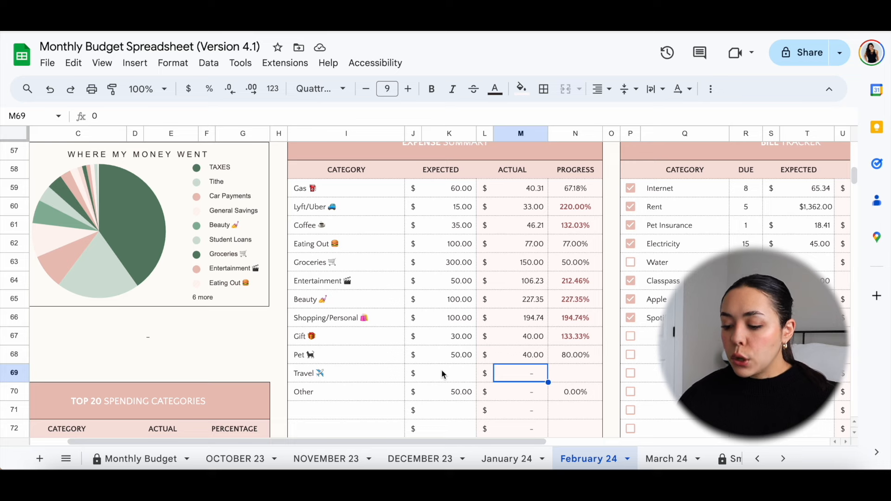
pyautogui.moveTo(476, 391)
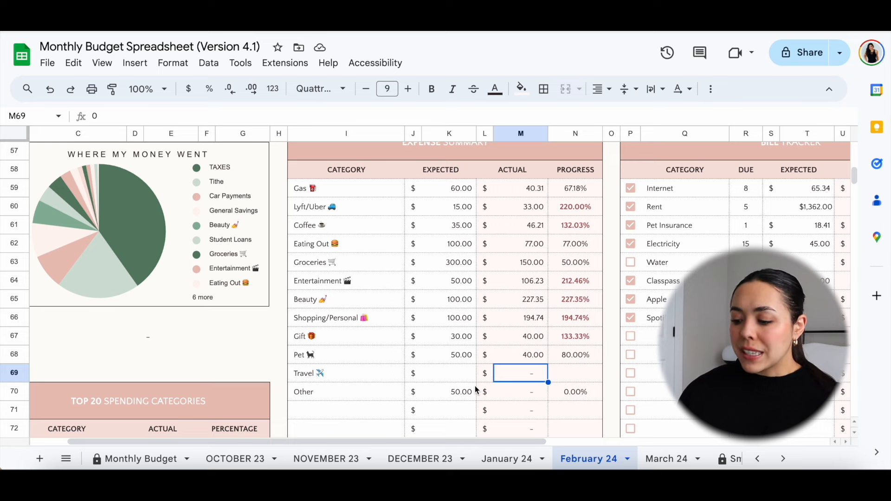
pyautogui.scroll(-3)
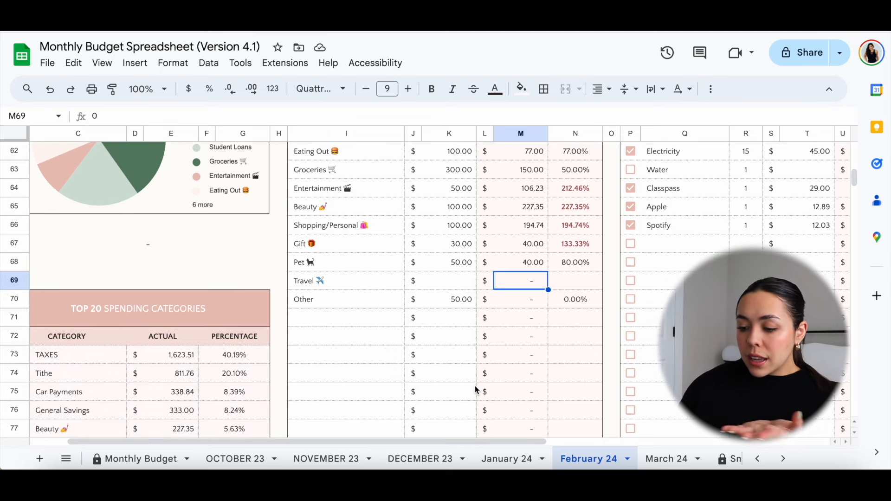
pyautogui.scroll(-3)
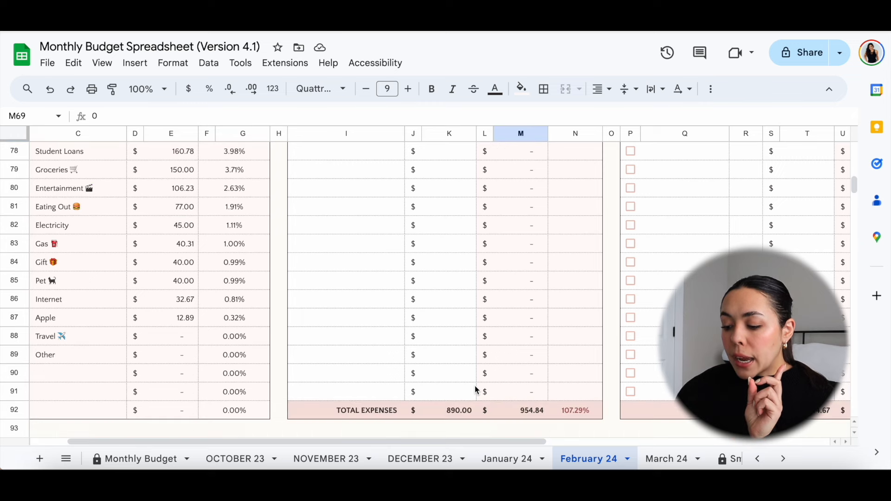
pyautogui.scroll(-3)
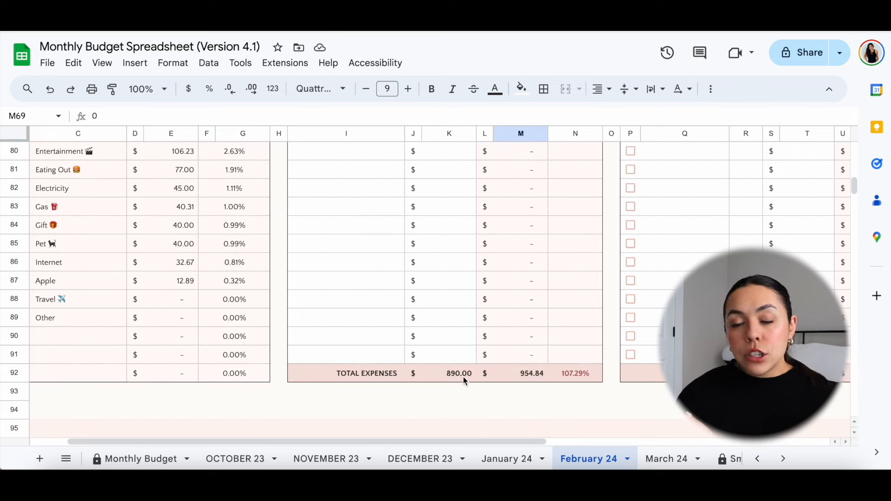
pyautogui.click(449, 374)
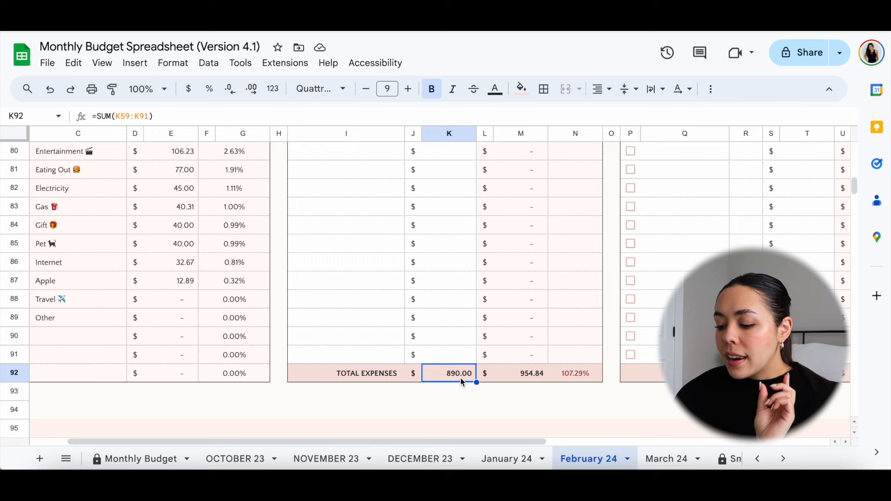
pyautogui.moveTo(517, 385)
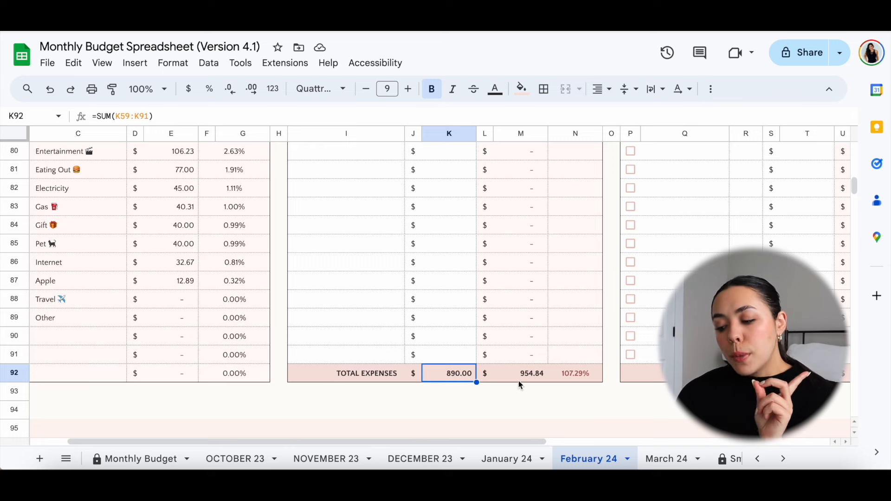
pyautogui.click(520, 373)
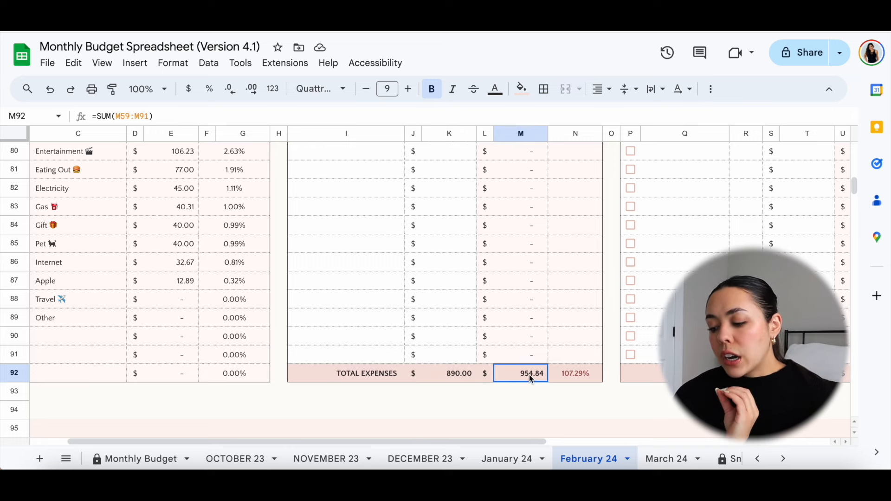
pyautogui.moveTo(533, 391)
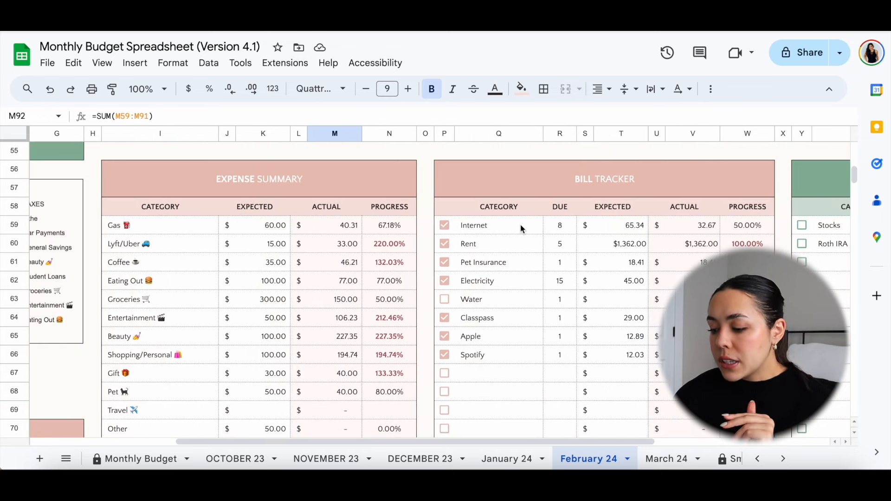
pyautogui.moveTo(525, 282)
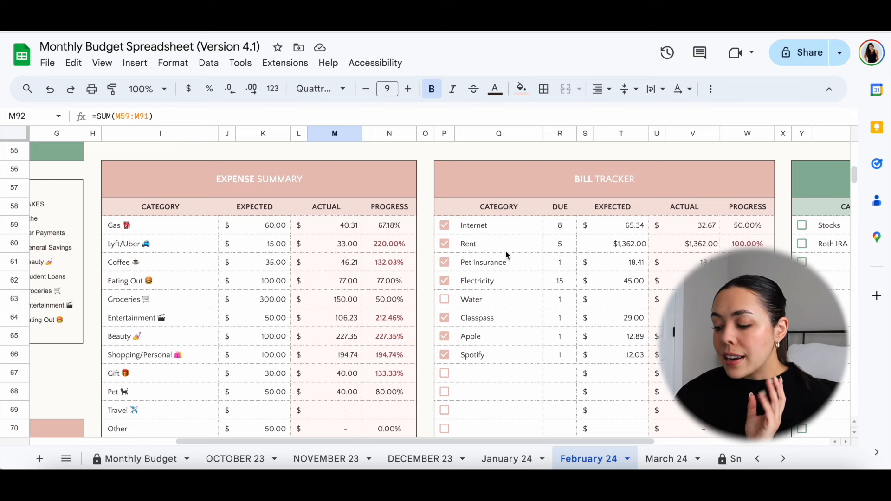
pyautogui.moveTo(611, 335)
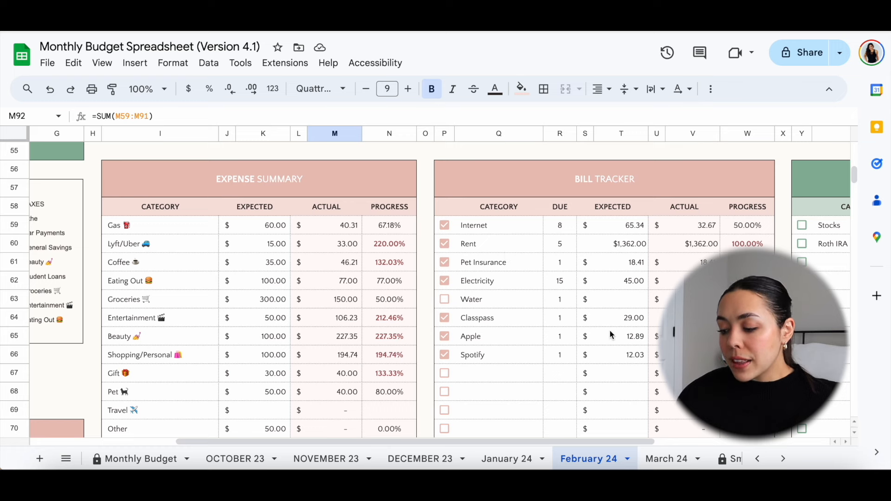
# Inspect the Entertainment chart slice, then select March 24's expected cells from Gas to Other.
pyautogui.click(692, 317)
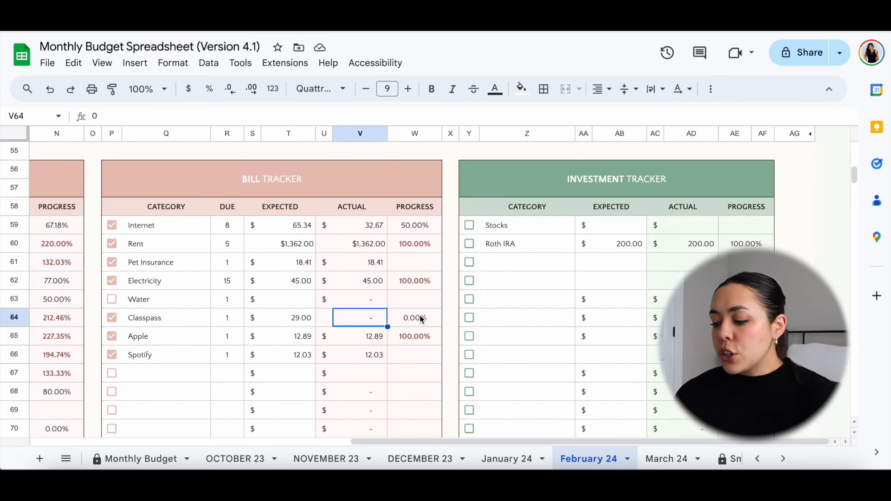
pyautogui.click(469, 243)
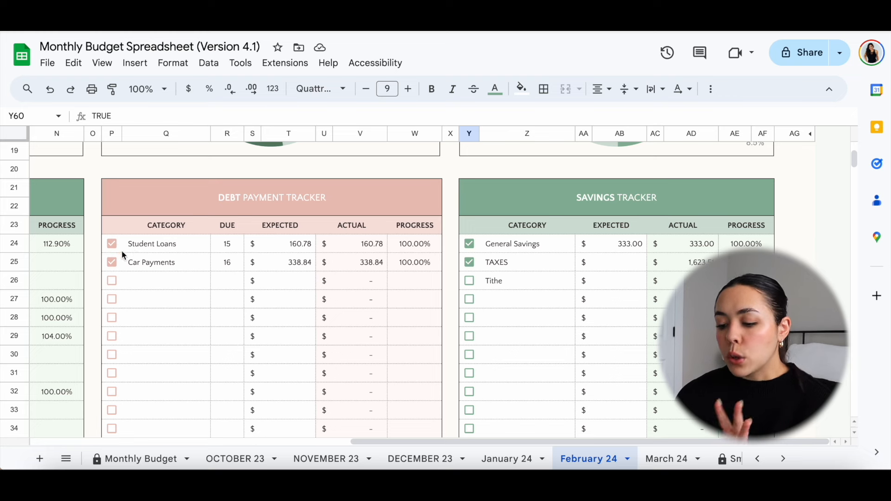
pyautogui.moveTo(453, 239)
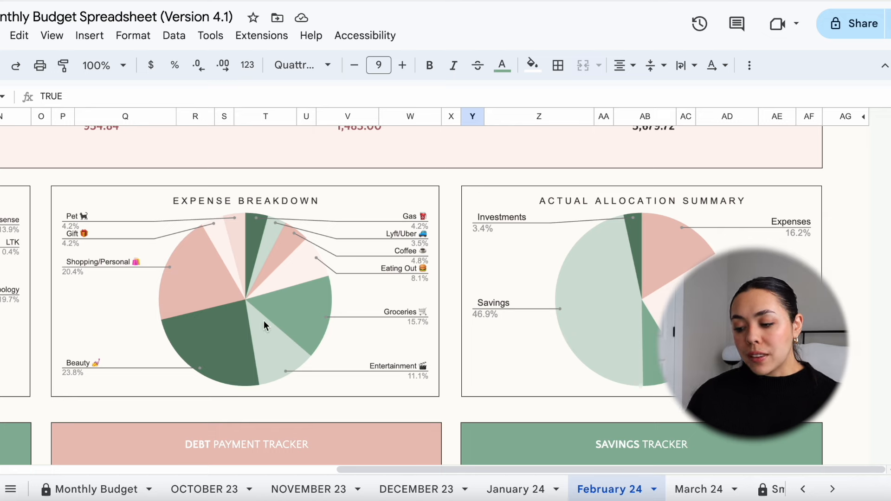
pyautogui.moveTo(269, 276)
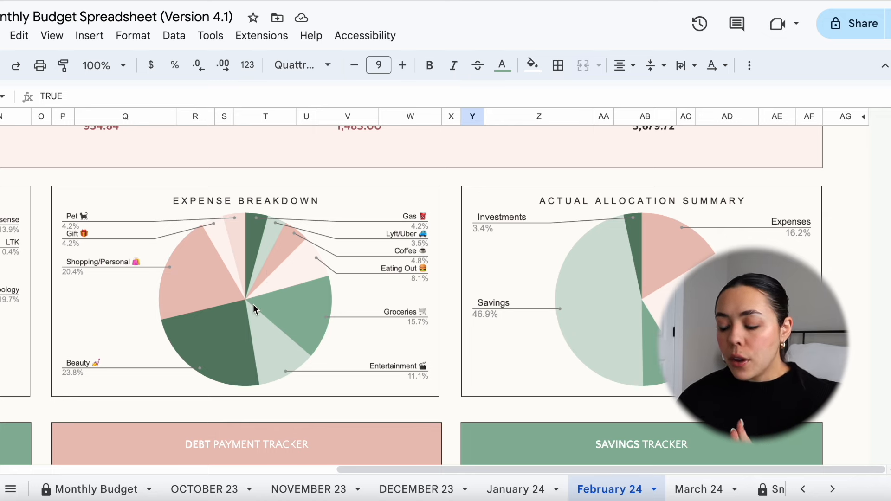
pyautogui.click(231, 313)
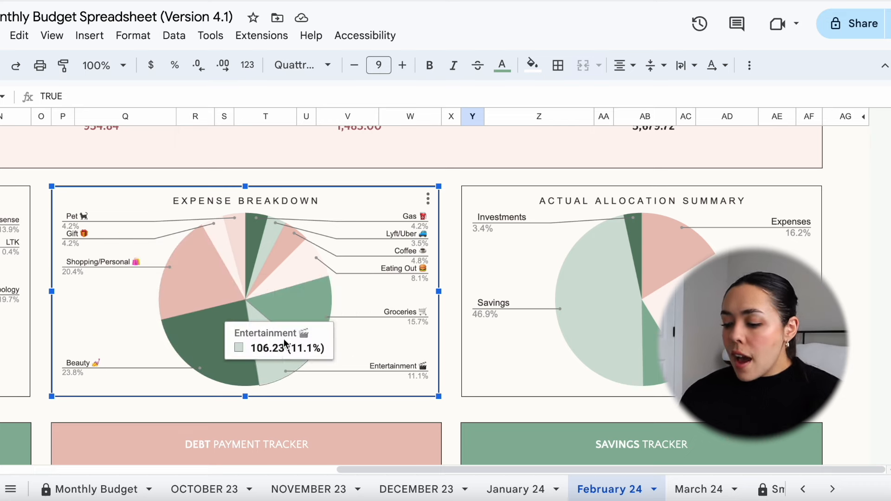
pyautogui.moveTo(336, 283)
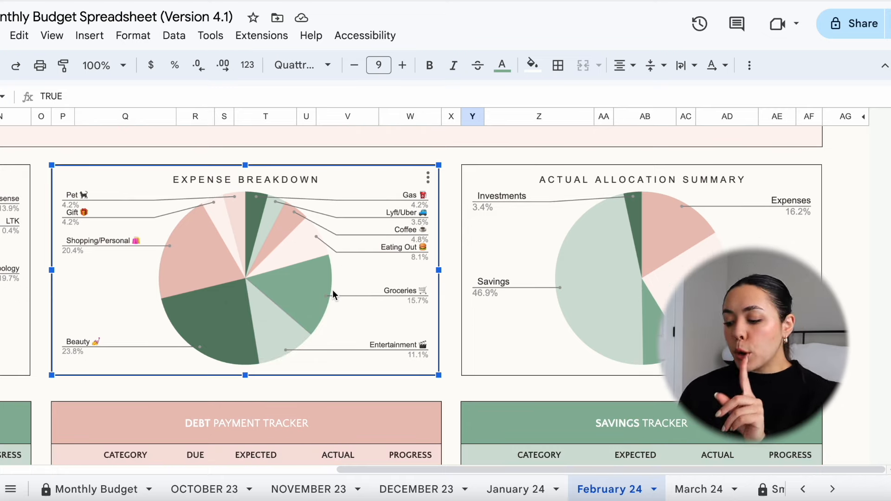
pyautogui.click(698, 489)
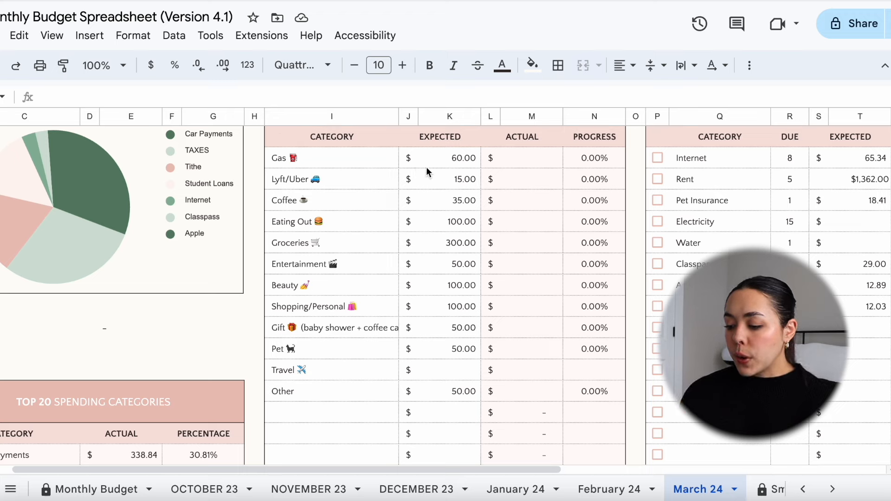
pyautogui.click(450, 116)
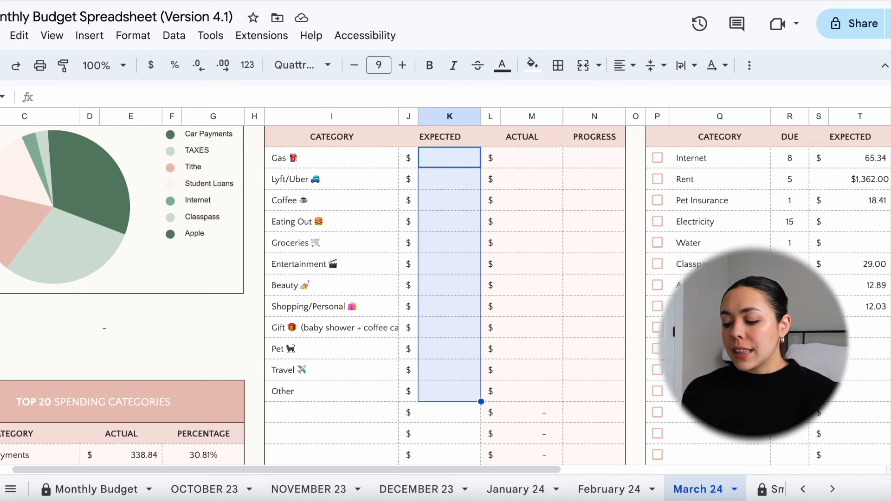
# Enter March 24 expected amounts for Gas, Lyft/Uber 30, Coffee 40 and Eating Out 150.
pyautogui.click(449, 179)
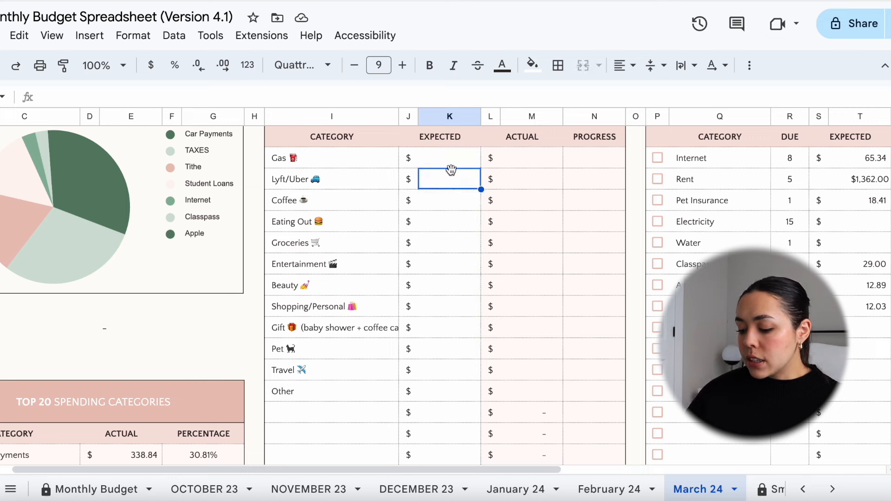
pyautogui.write('60')
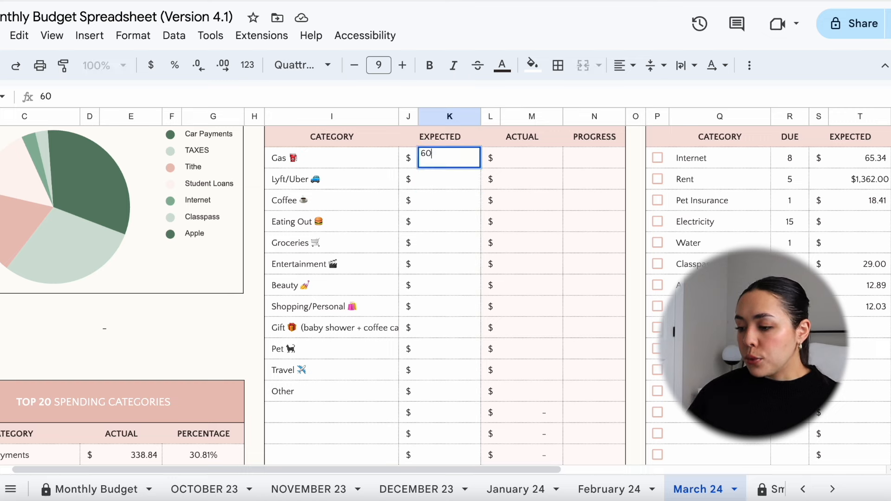
pyautogui.write('50')
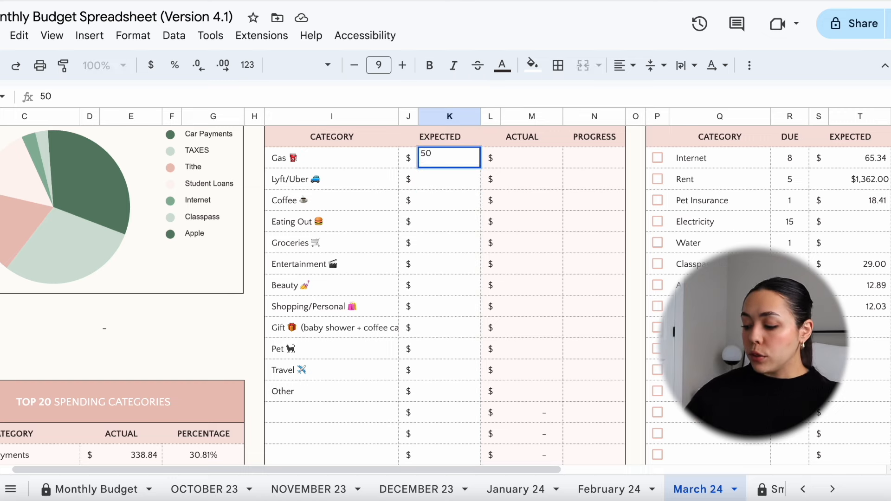
pyautogui.press('enter')
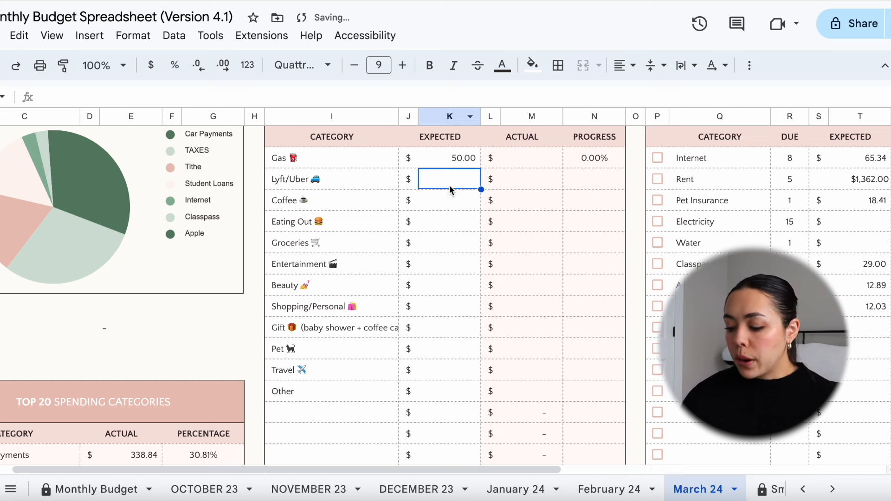
pyautogui.write('30')
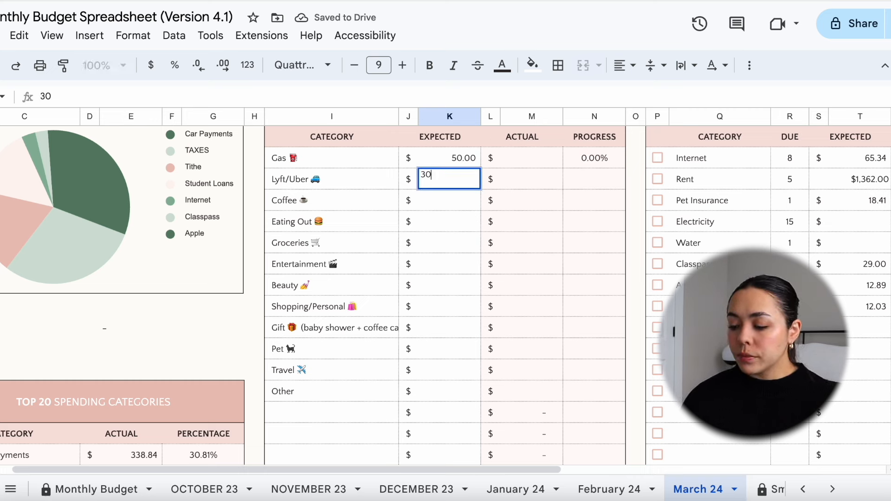
pyautogui.write('20')
pyautogui.press('Enter')
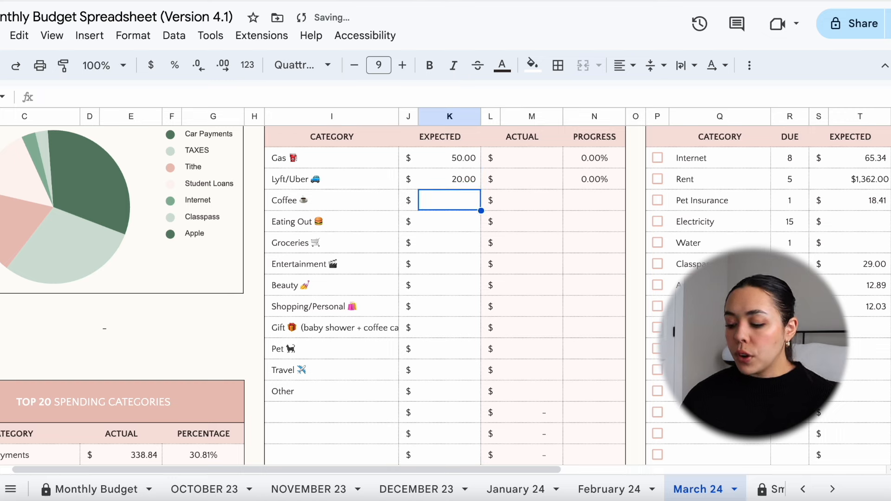
pyautogui.write('40')
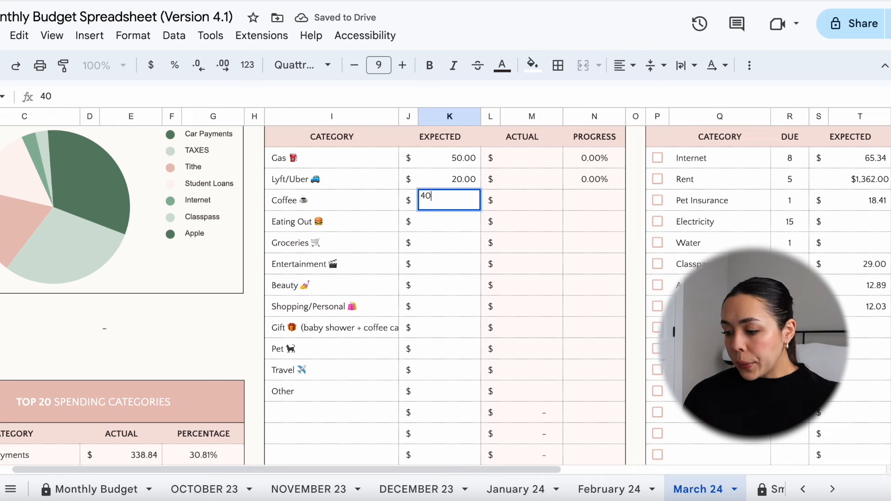
pyautogui.press('enter')
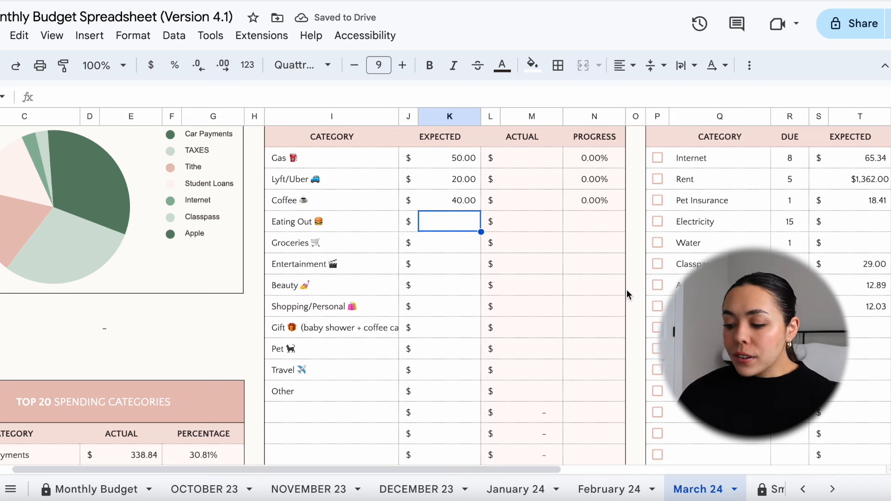
pyautogui.moveTo(446, 229)
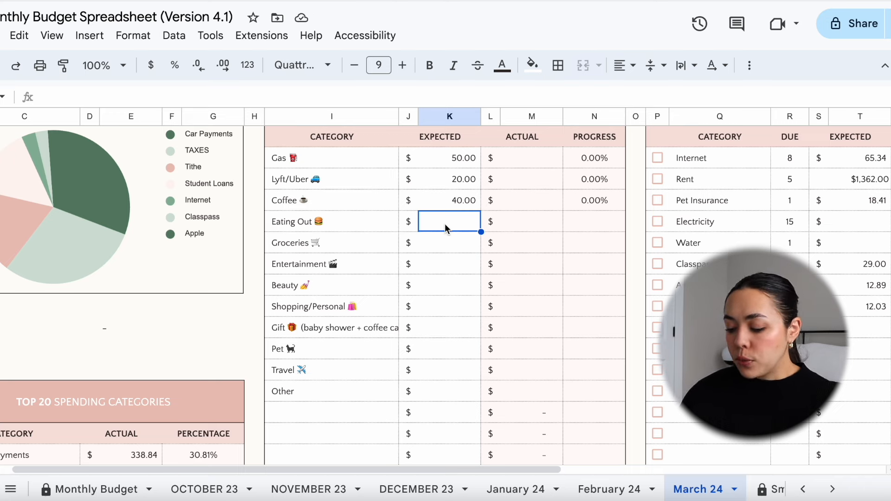
pyautogui.write('150')
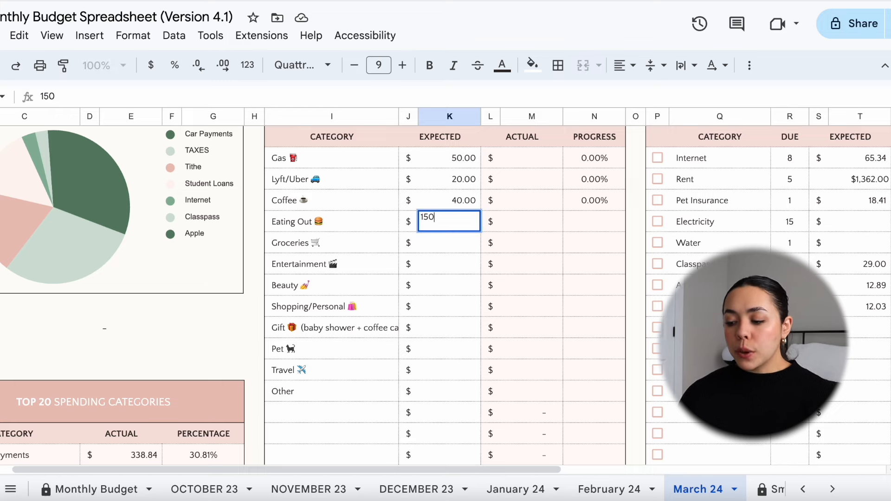
pyautogui.press('Enter')
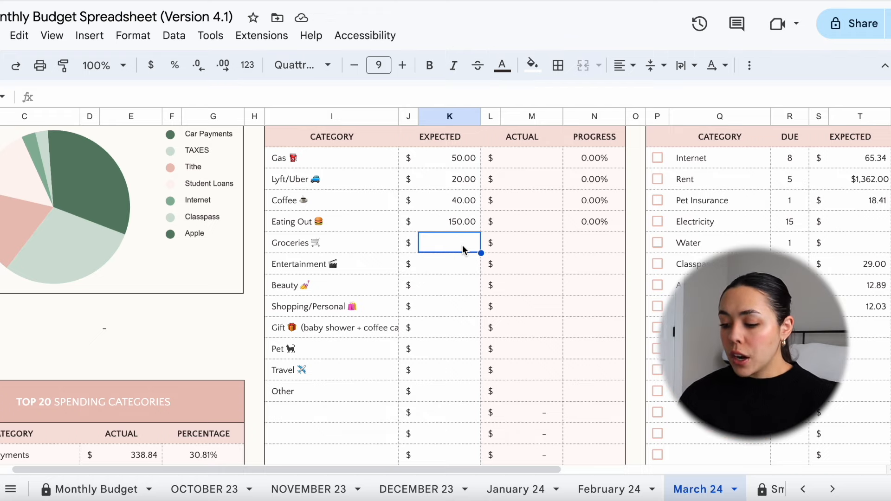
# Enter Groceries 200, Entertainment 50, Beauty 25, Shopping/Personal 100, and Gift, Pet, Other 50.
pyautogui.write('200.00')
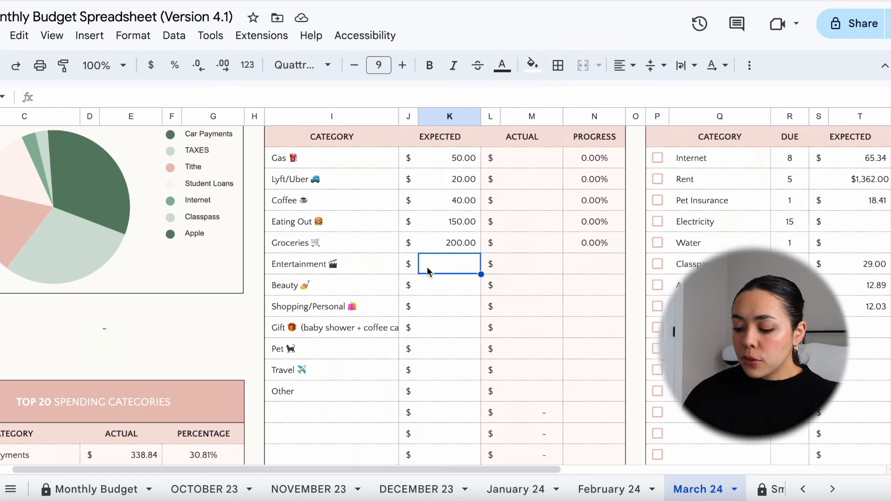
pyautogui.write('50.00')
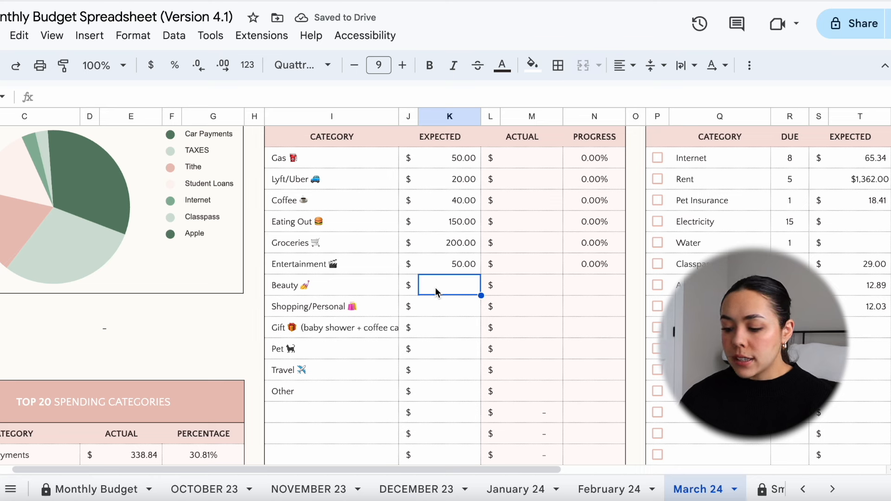
pyautogui.write('25')
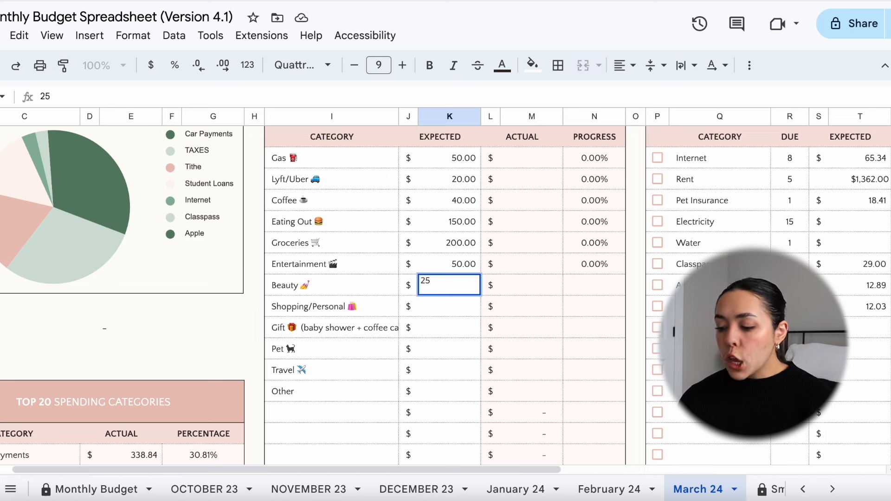
pyautogui.press('Enter')
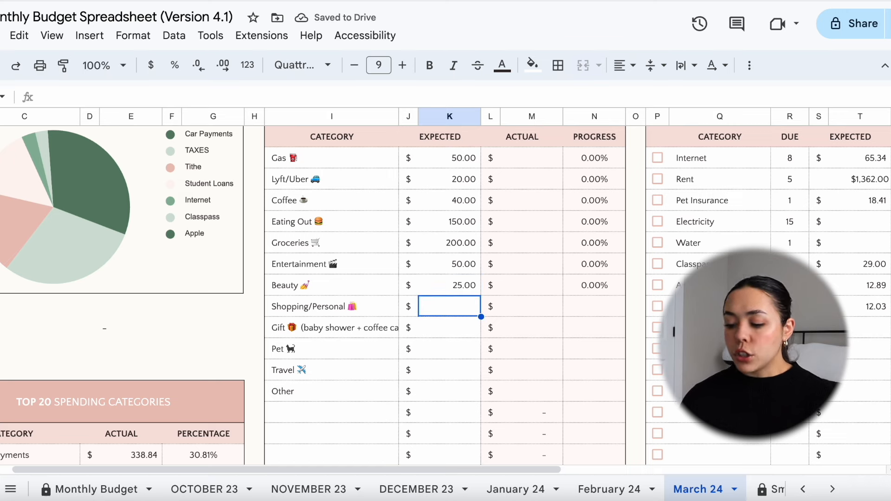
pyautogui.write('100')
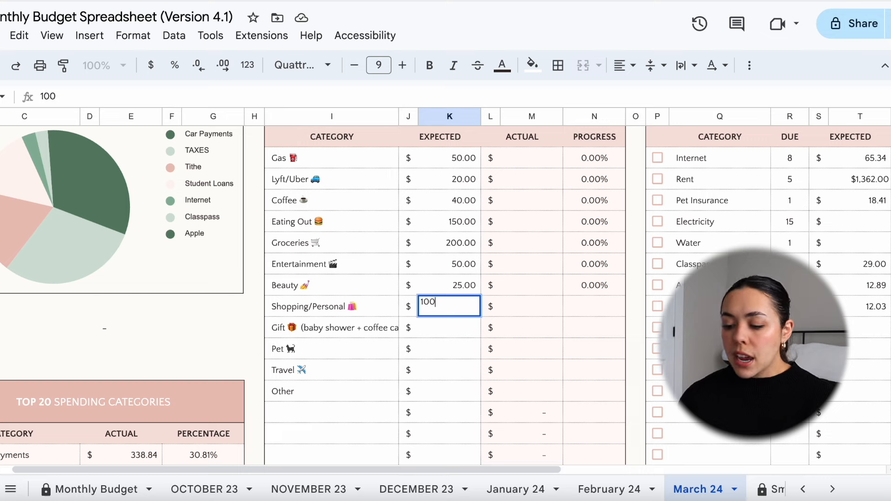
pyautogui.press('enter')
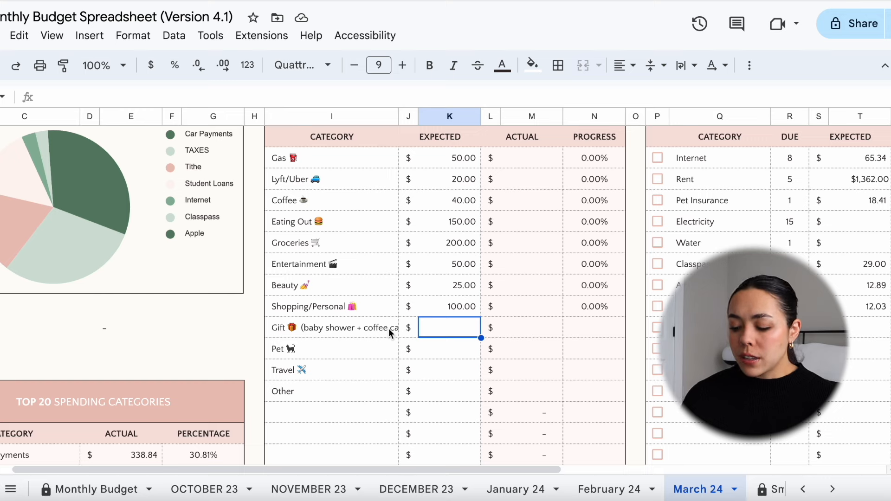
pyautogui.write('5')
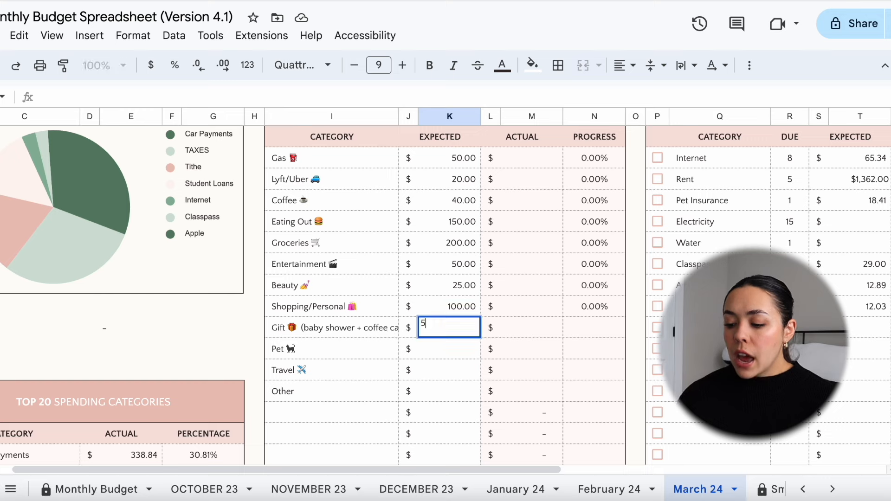
pyautogui.press('Enter')
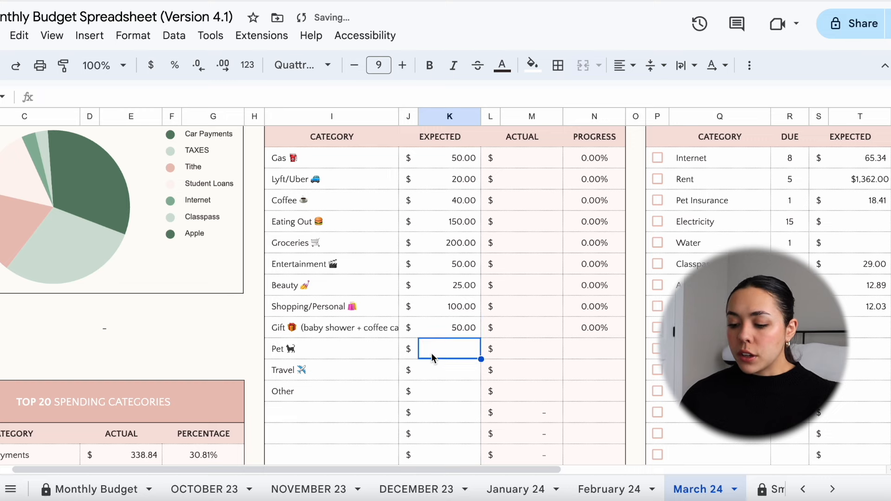
pyautogui.write('50')
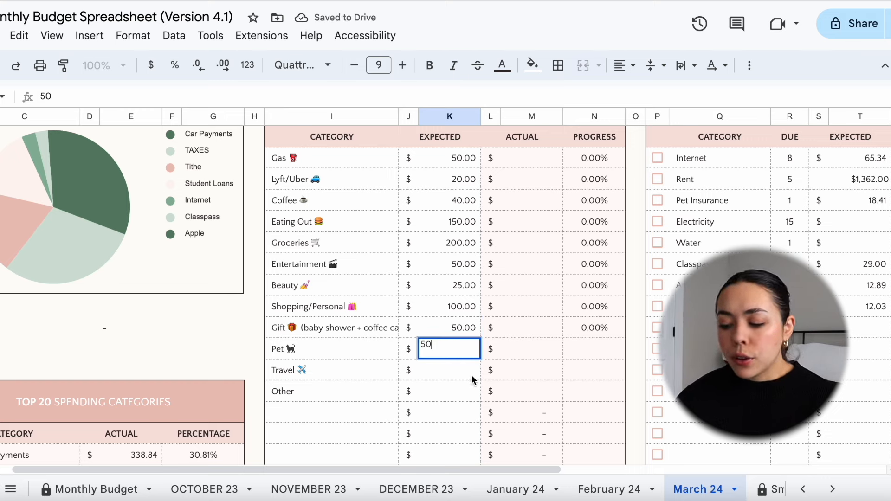
pyautogui.press('enter')
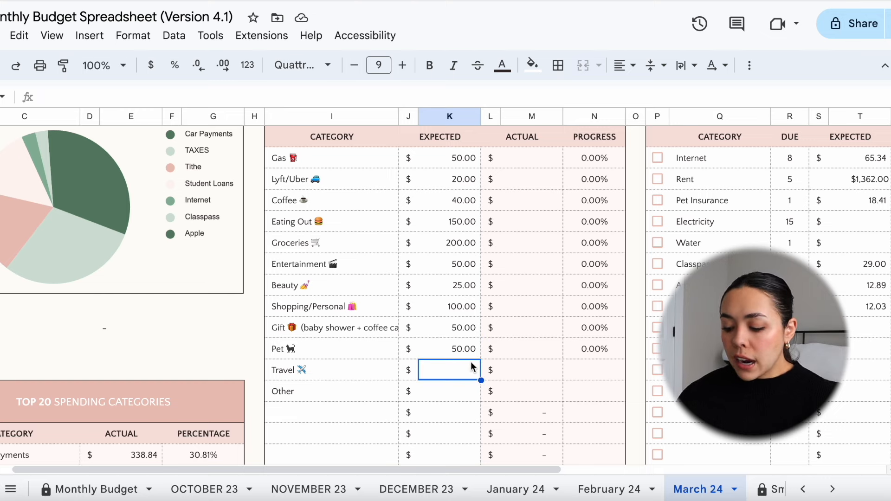
pyautogui.write('50.00')
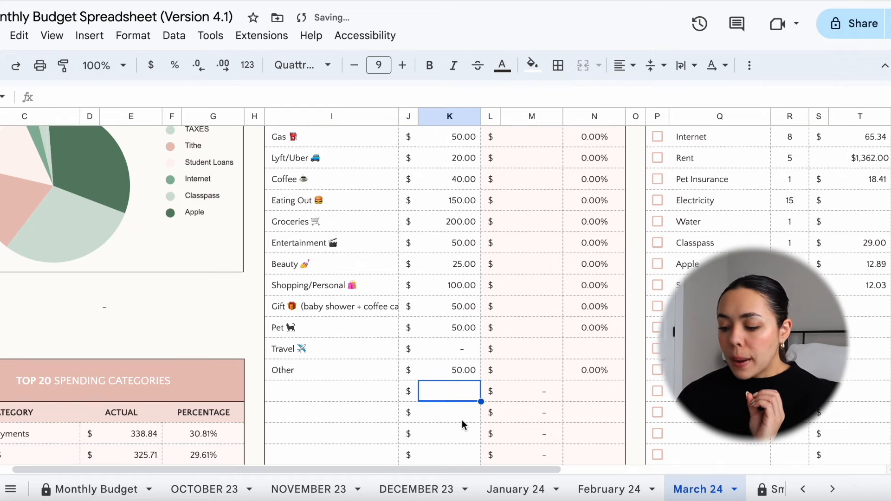
pyautogui.scroll(-3)
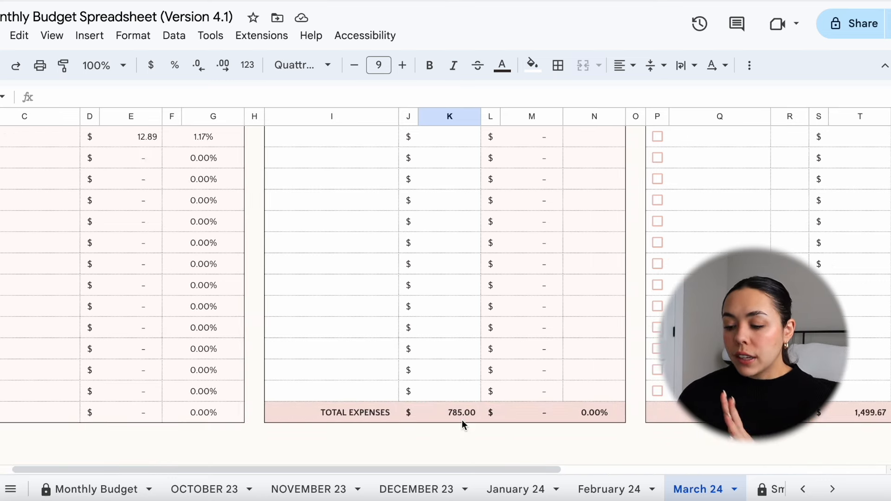
pyautogui.moveTo(470, 417)
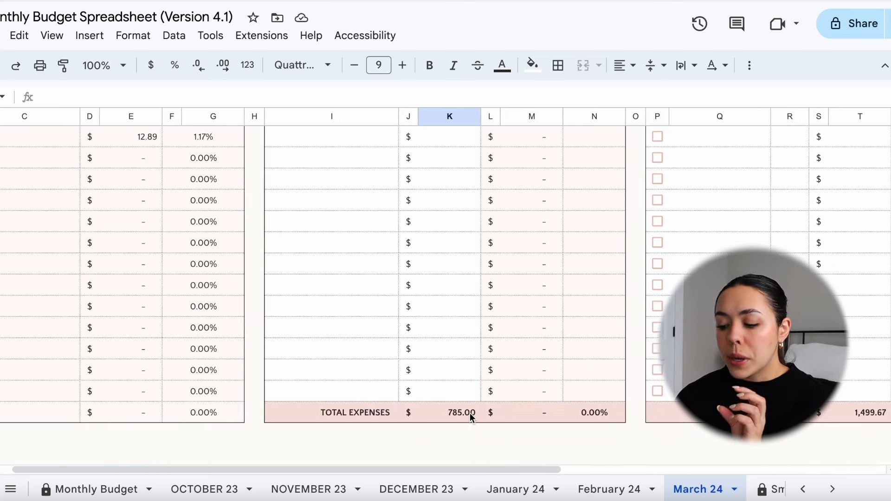
pyautogui.moveTo(460, 428)
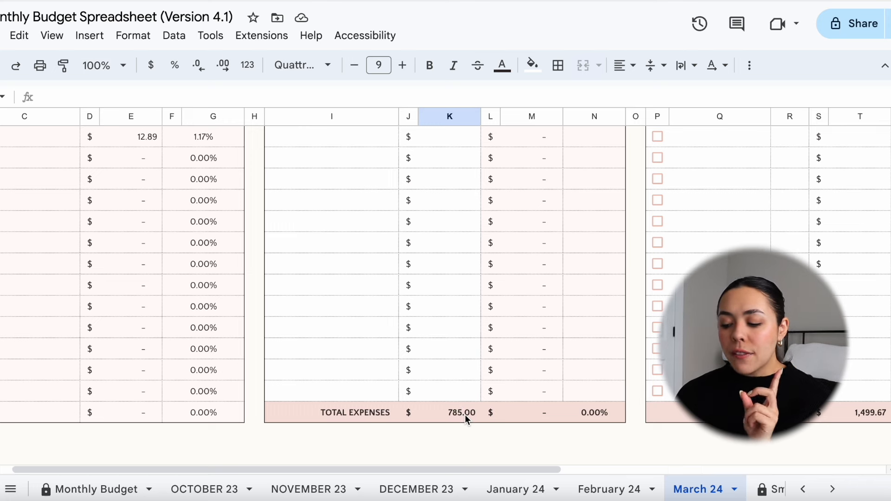
pyautogui.click(449, 412)
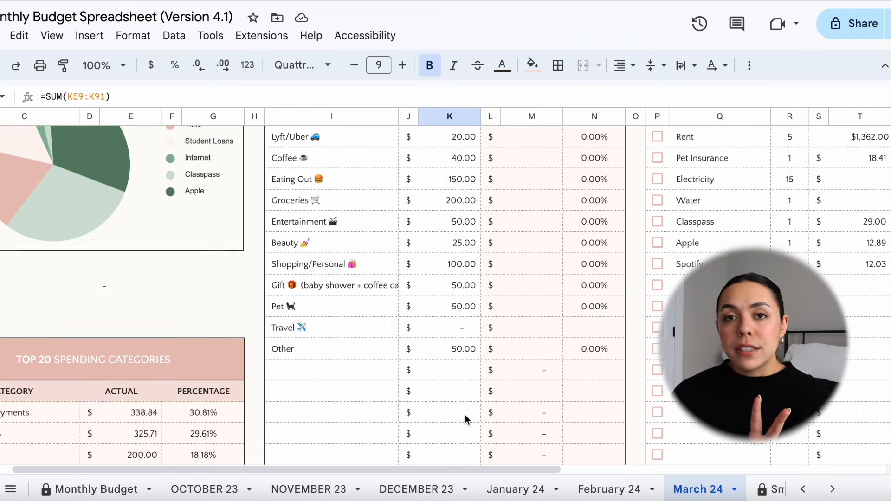
pyautogui.hscroll(3)
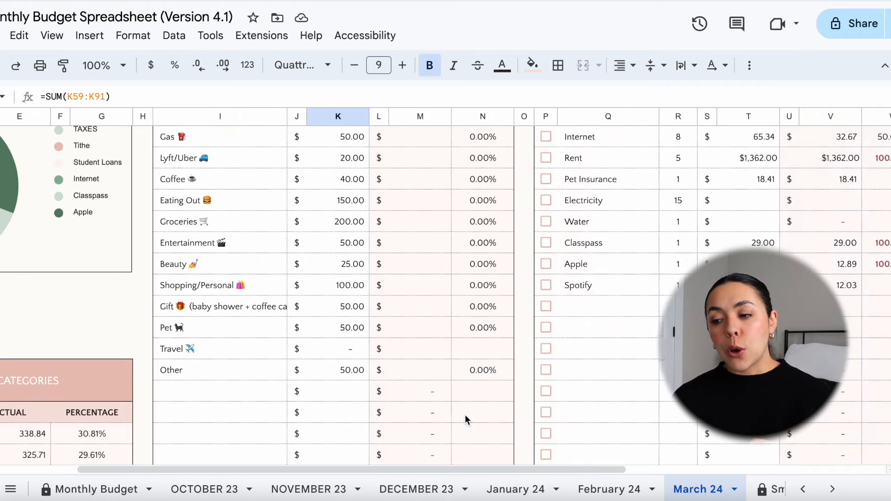